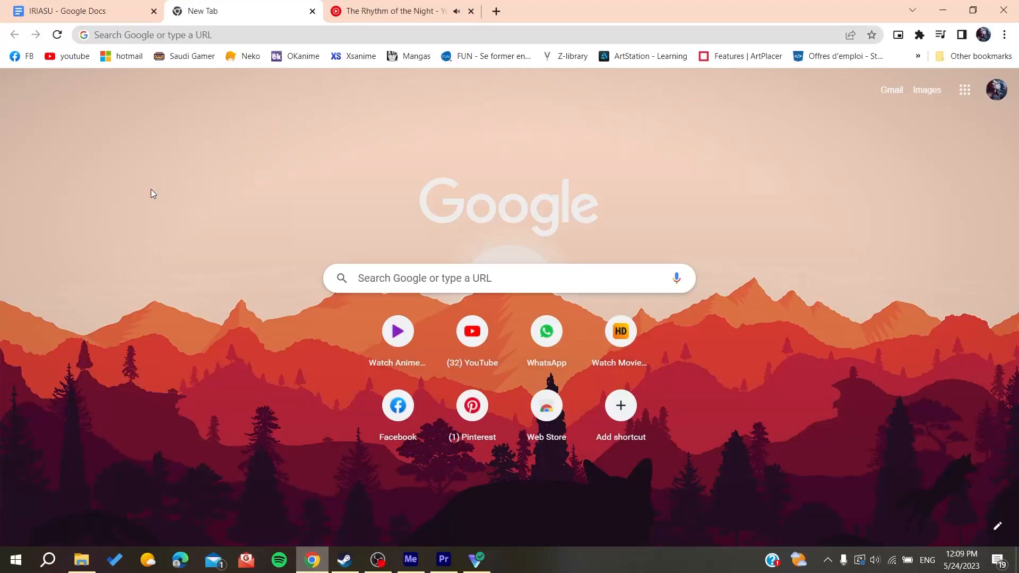
mouse_move(115, 139)
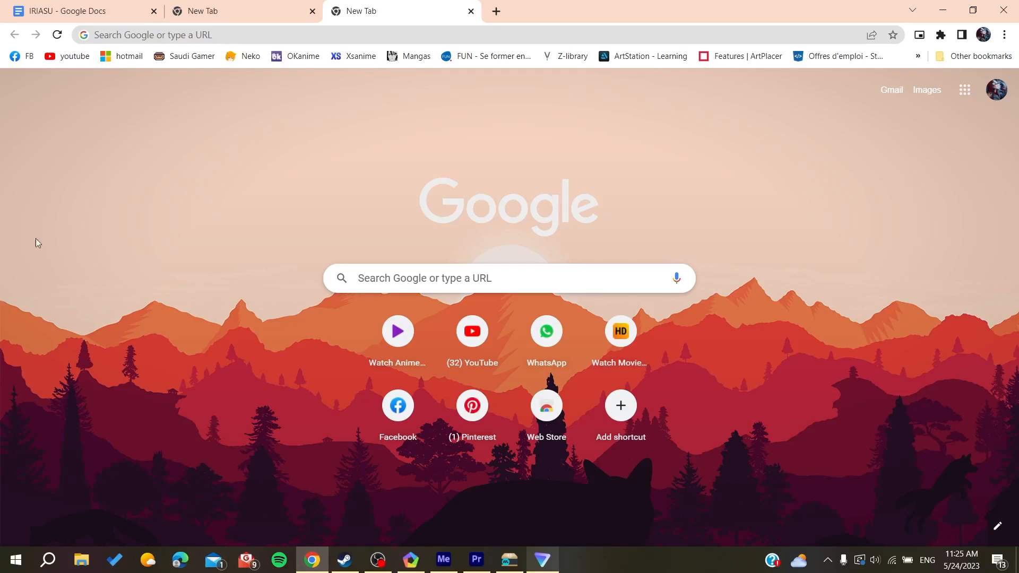
Search Google for "youtube music" and open the YouTube Music site from the results
left_click(260, 34)
type("youtube music")
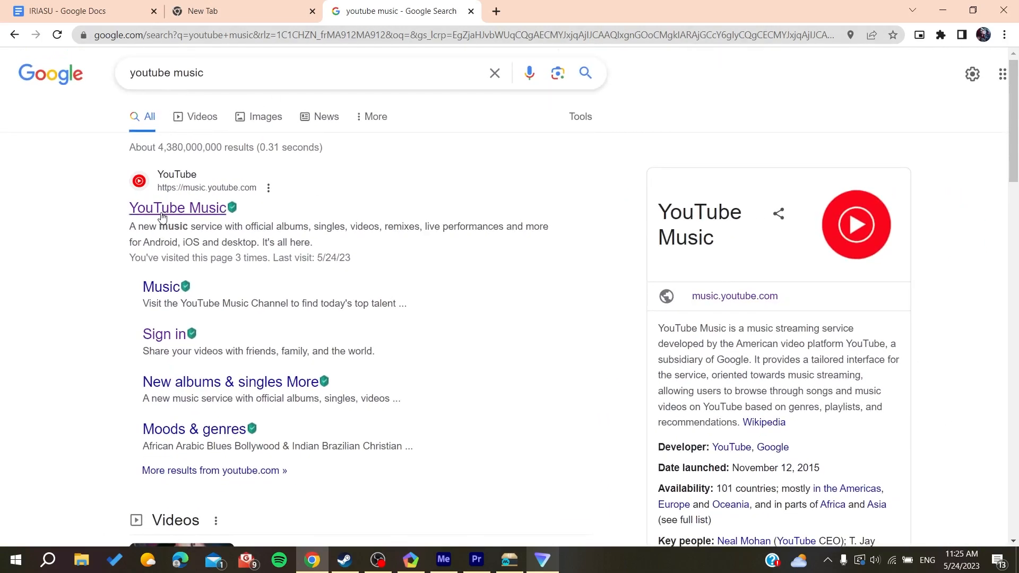
left_click(177, 208)
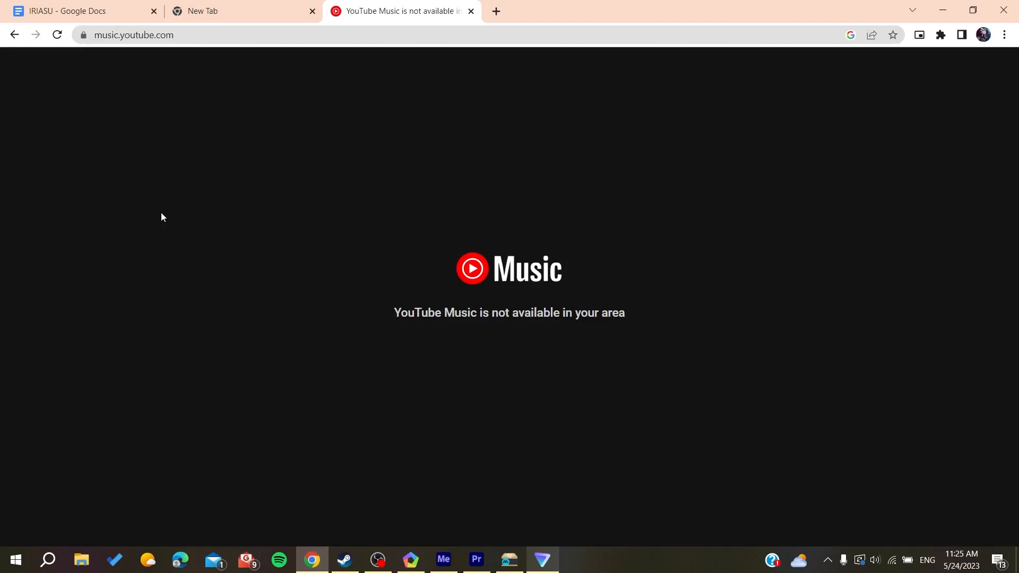
Connect Proton VPN to the Netherlands free server and reload the blocked YouTube Music page
left_click_drag(395, 313, 625, 312)
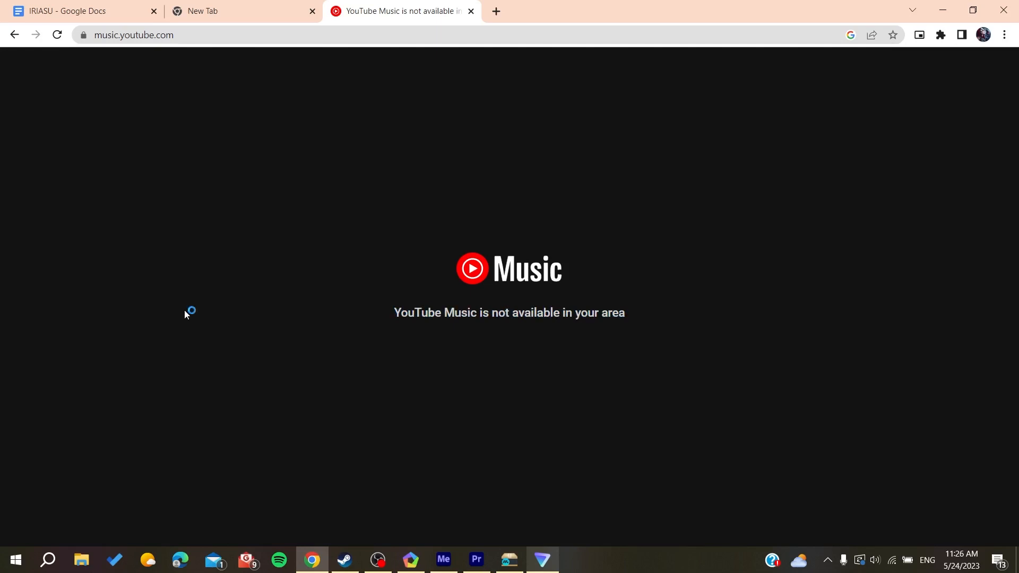
mouse_move(311, 193)
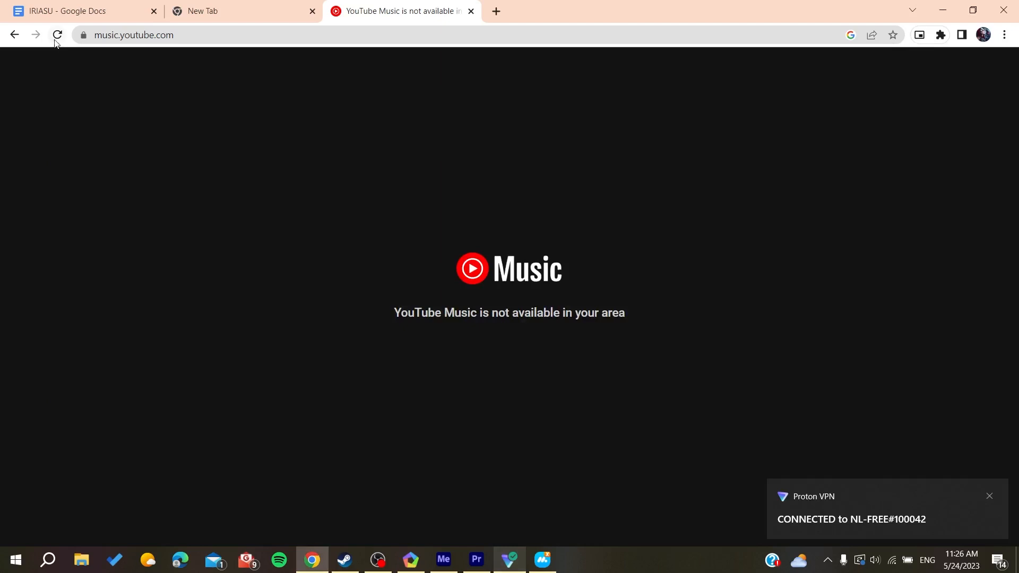
left_click(56, 34)
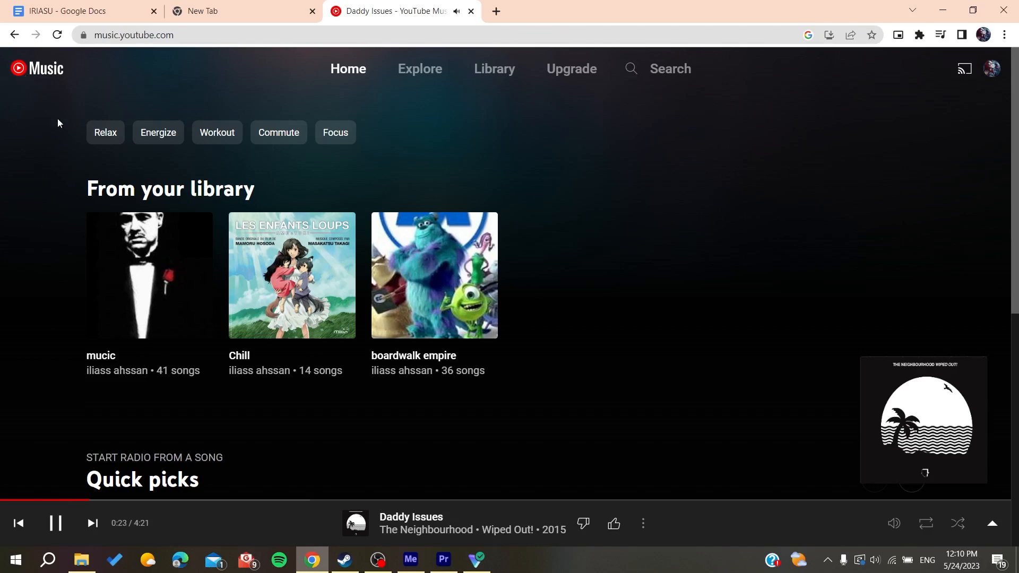
Scroll the YouTube Music home page down to the Quick picks songs
scroll("down", 3)
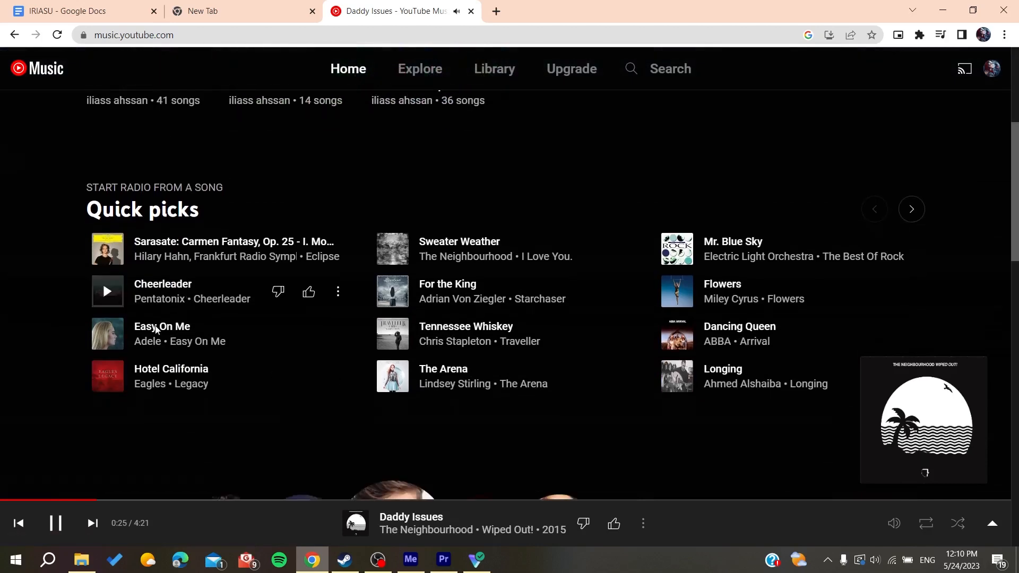
Start an Adele radio queue from her artist page, then shuffle-play her songs
left_click(162, 325)
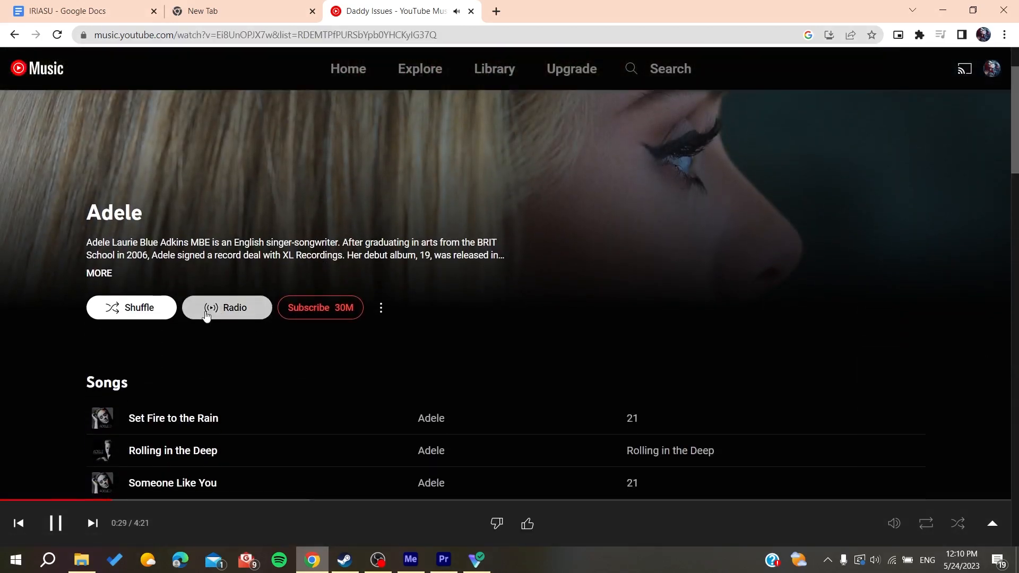
left_click(226, 308)
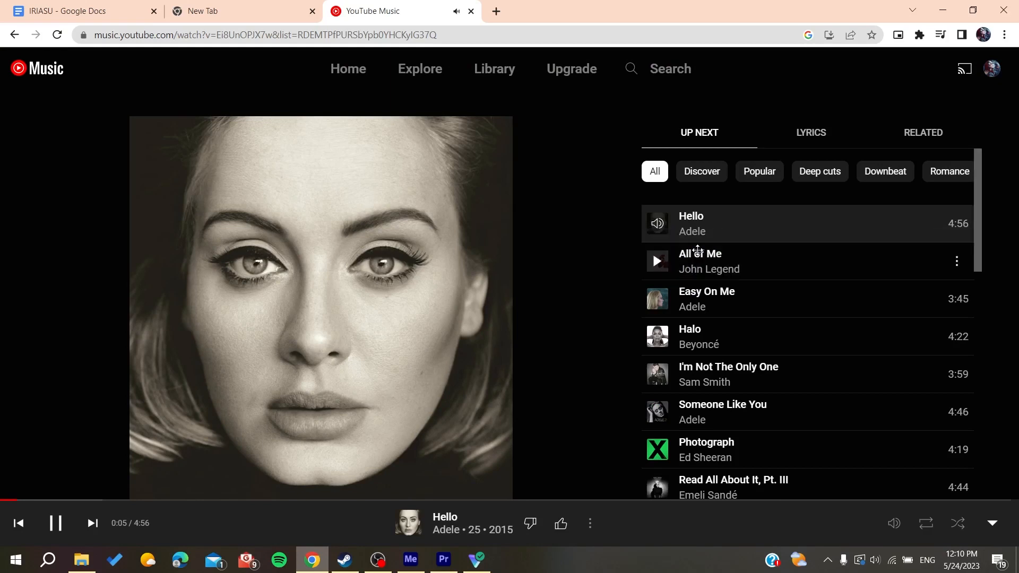
mouse_move(481, 497)
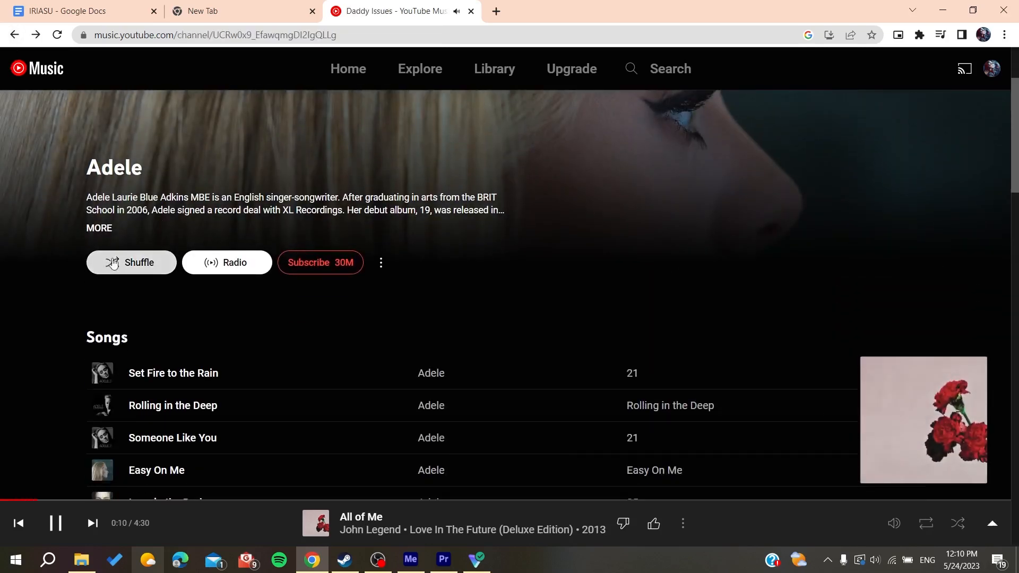
left_click(132, 263)
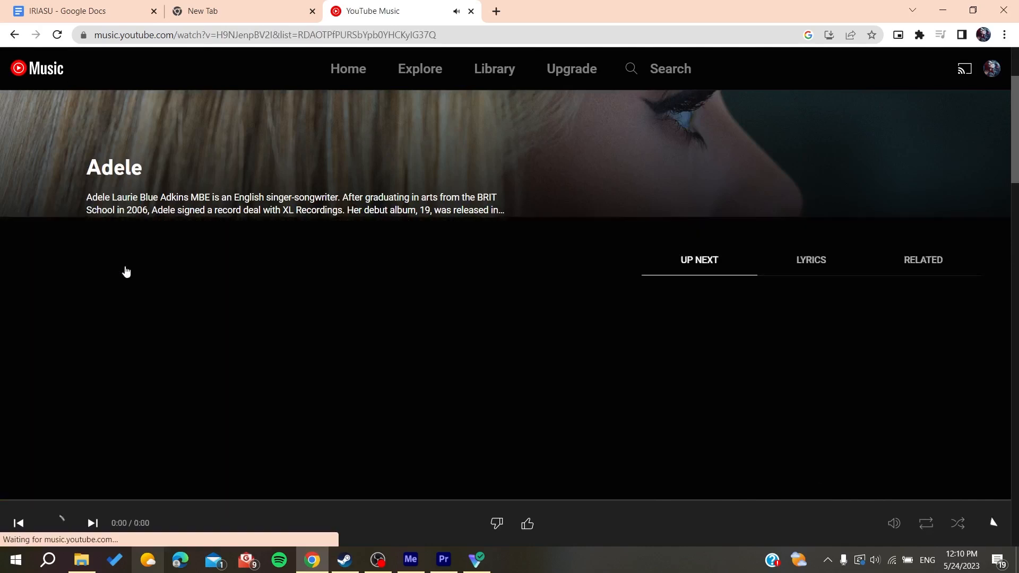